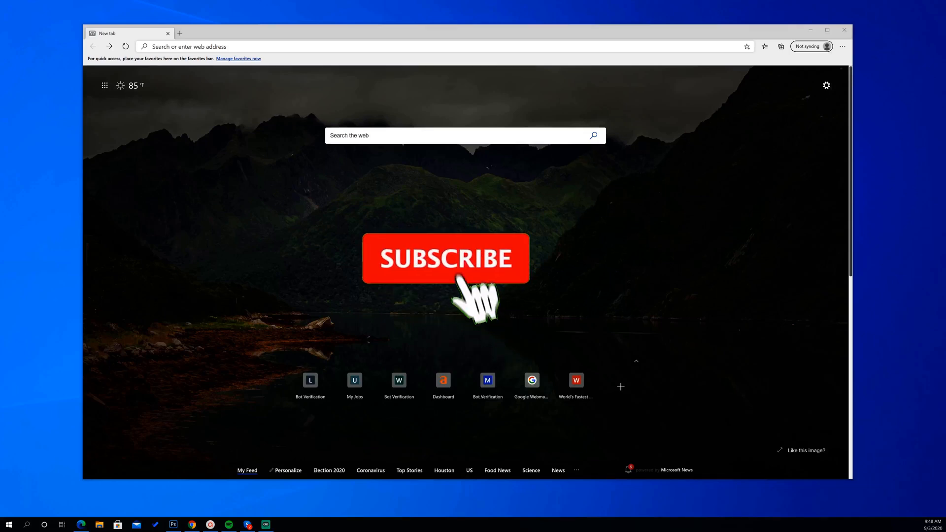
Go to Edge's System settings page through the Settings and more menu.
click(446, 258)
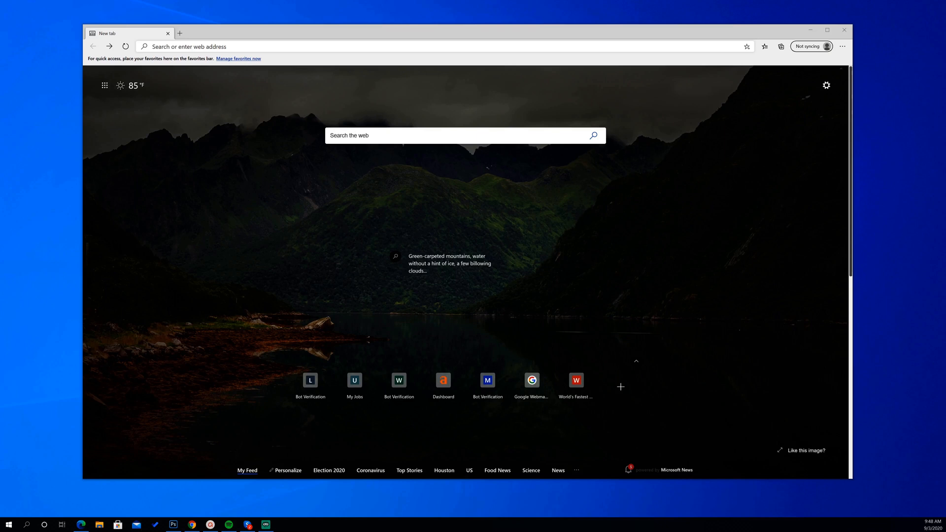
mouse_move(354, 387)
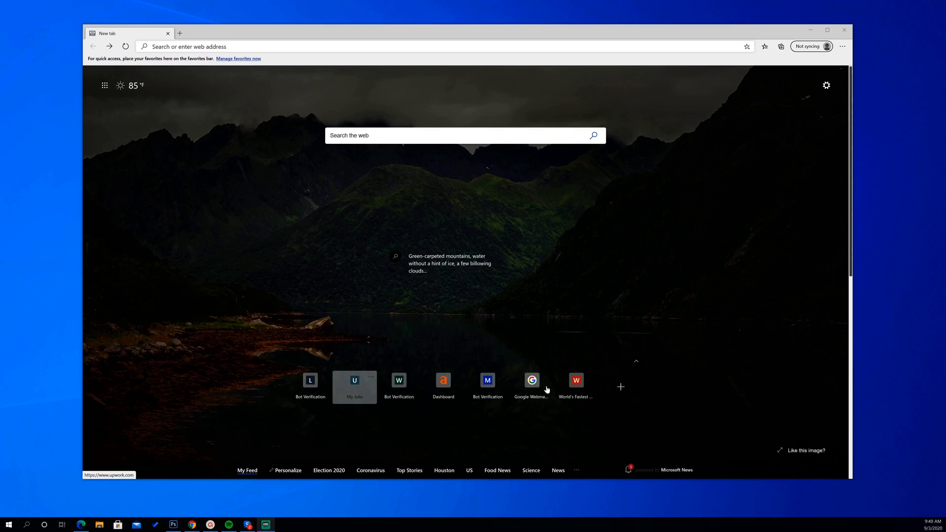
mouse_move(693, 283)
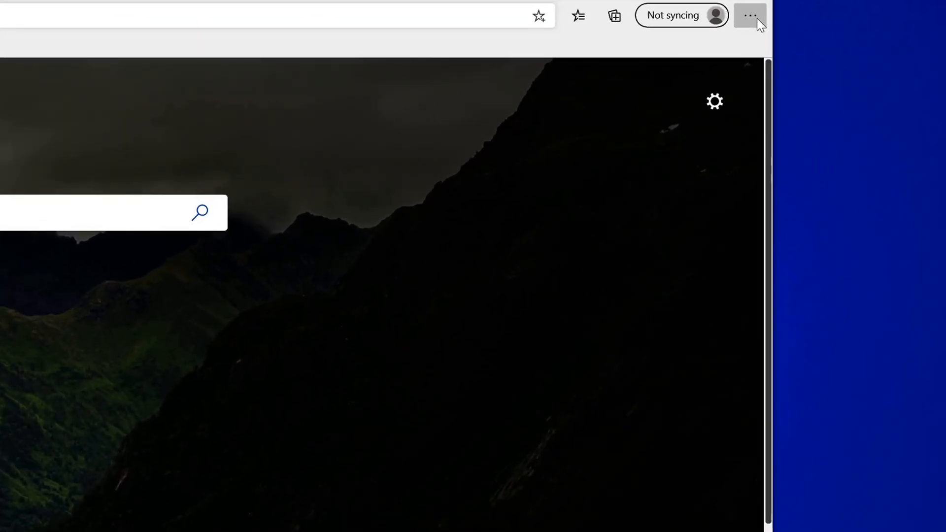
click(751, 16)
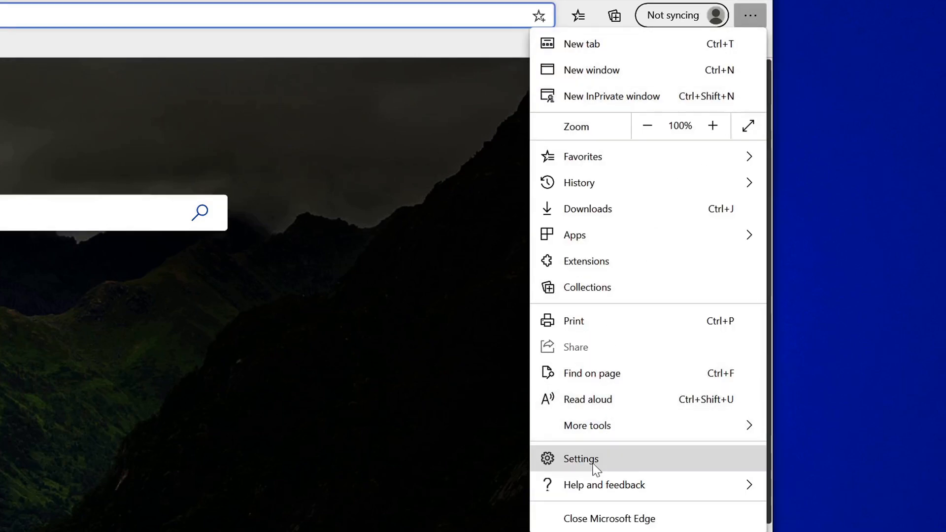
click(581, 459)
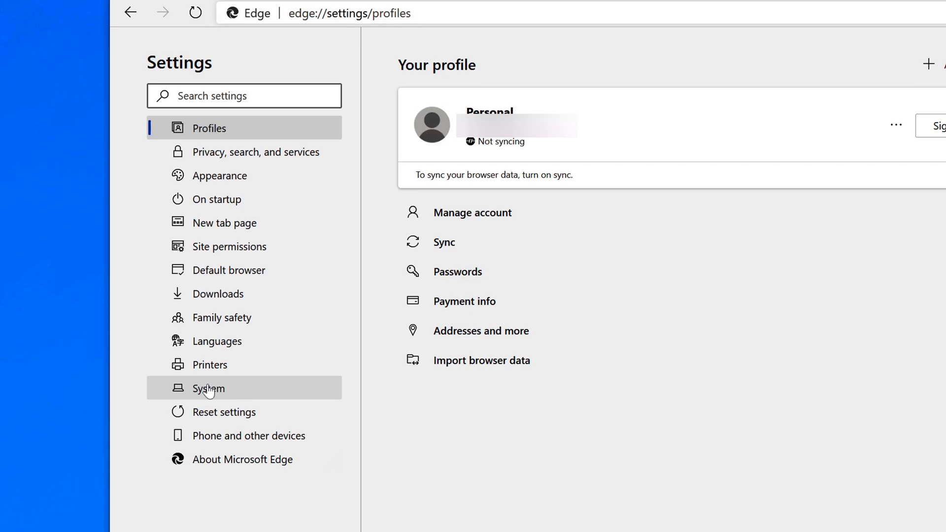
click(210, 388)
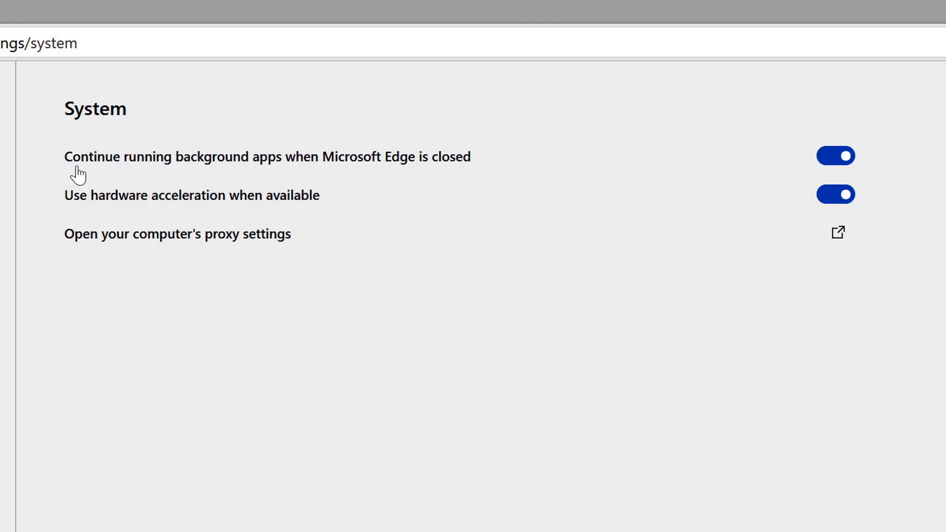
mouse_move(366, 175)
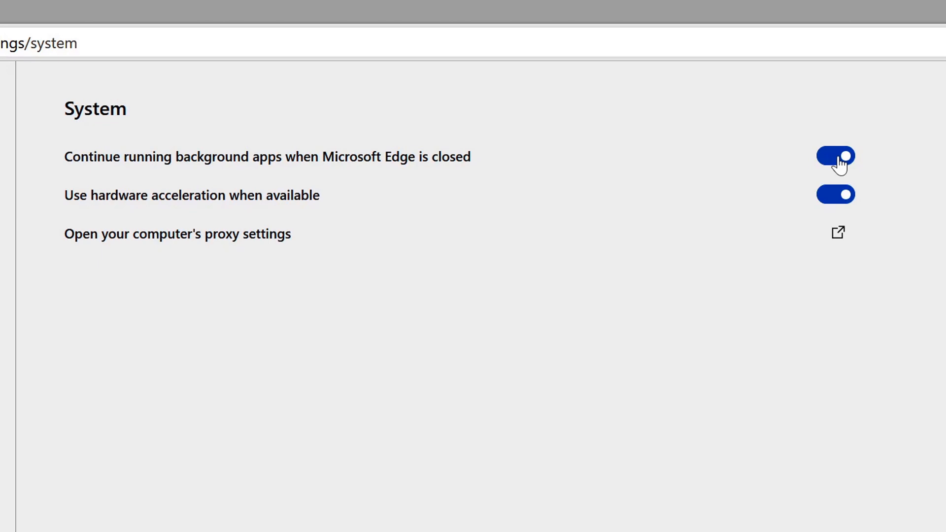
Turn off 'Continue running background apps when Microsoft Edge is closed'.
click(835, 157)
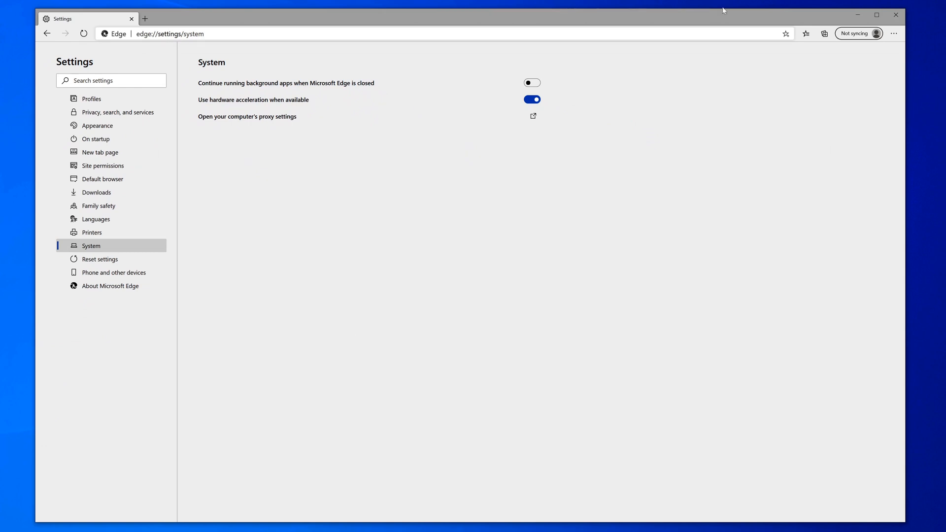
Close the Edge window with its X button.
click(896, 14)
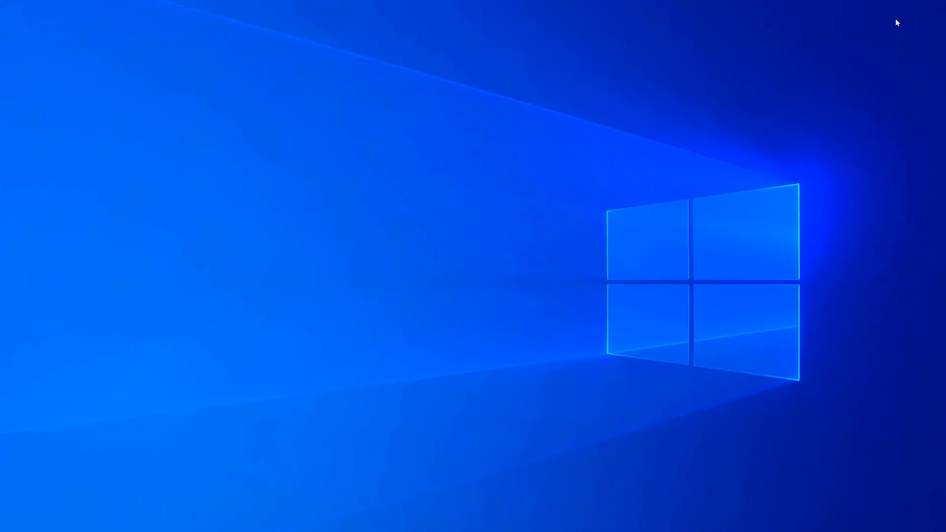
mouse_move(355, 385)
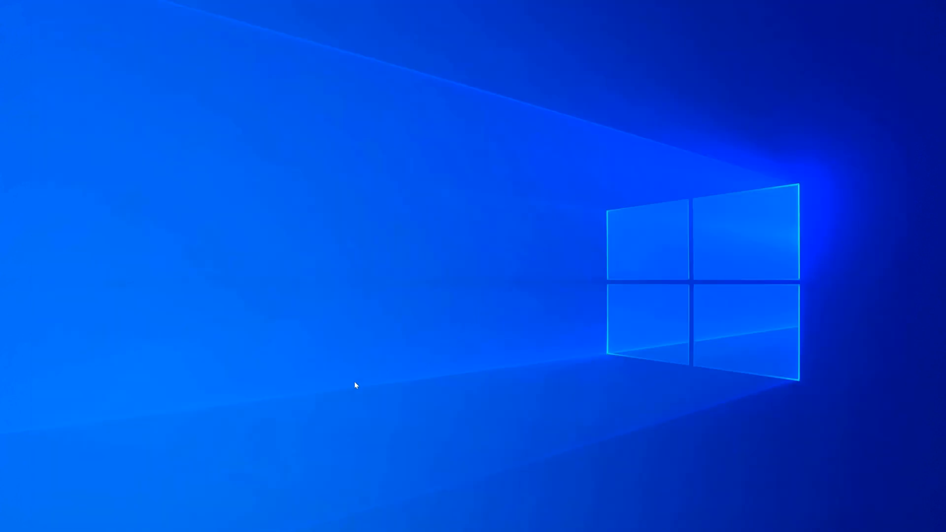
mouse_move(258, 409)
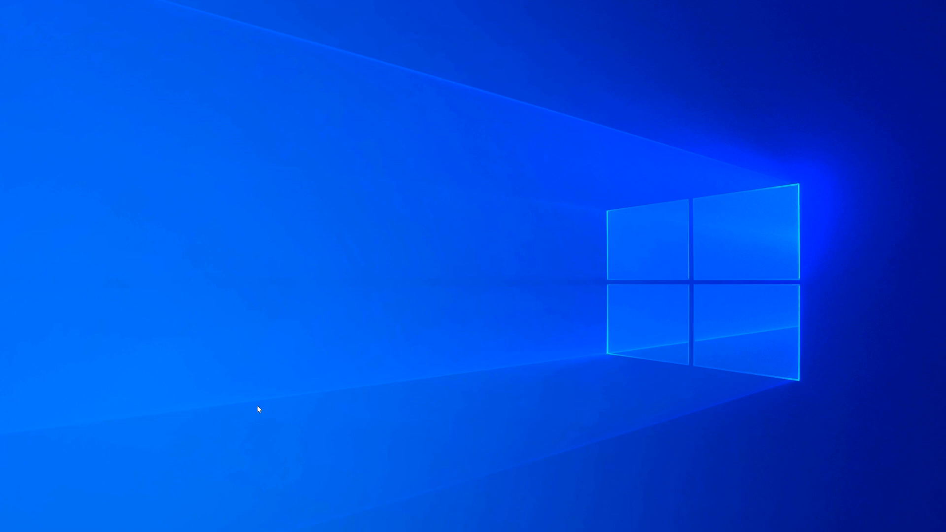